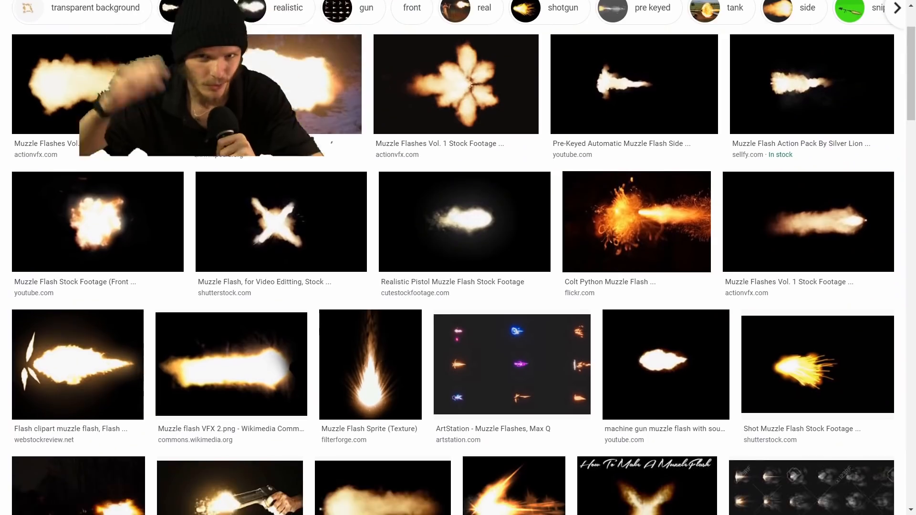
# Scroll down through the muzzle flash image results toward the cursed images
pyautogui.scroll(-3)
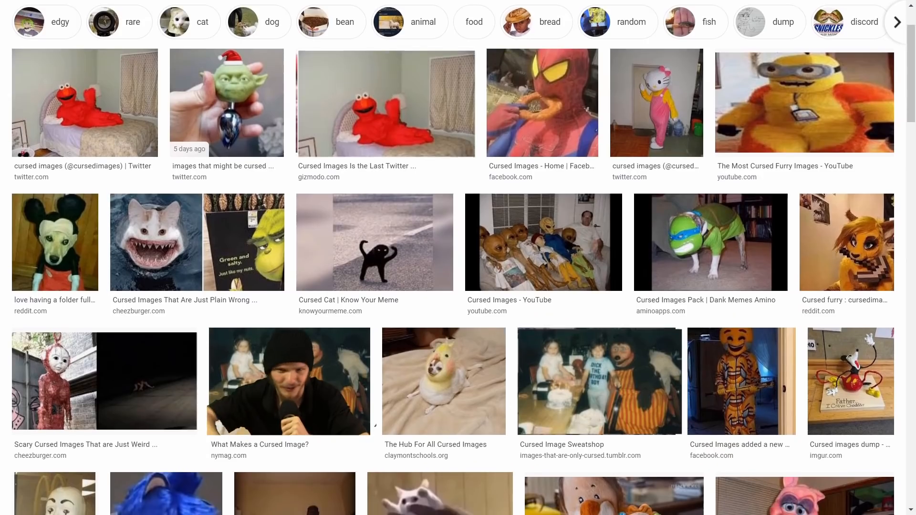
pyautogui.scroll(-3)
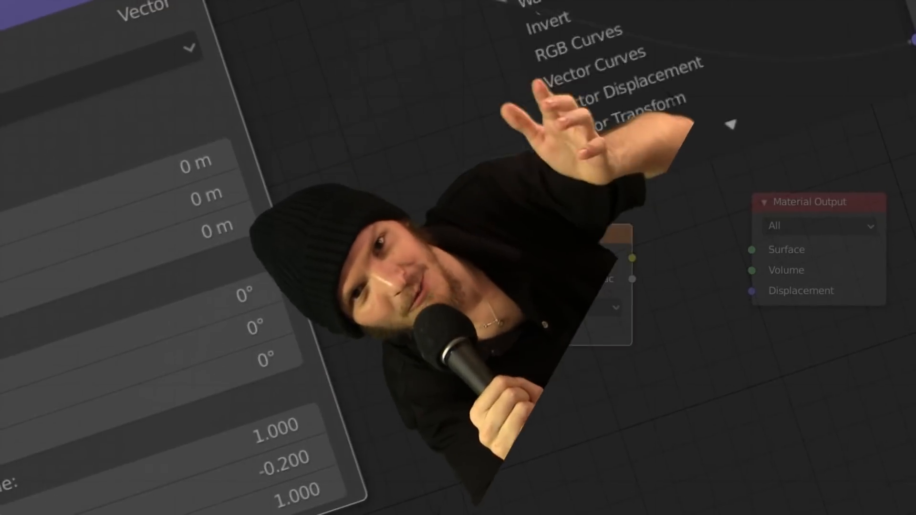
pyautogui.click(590, 55)
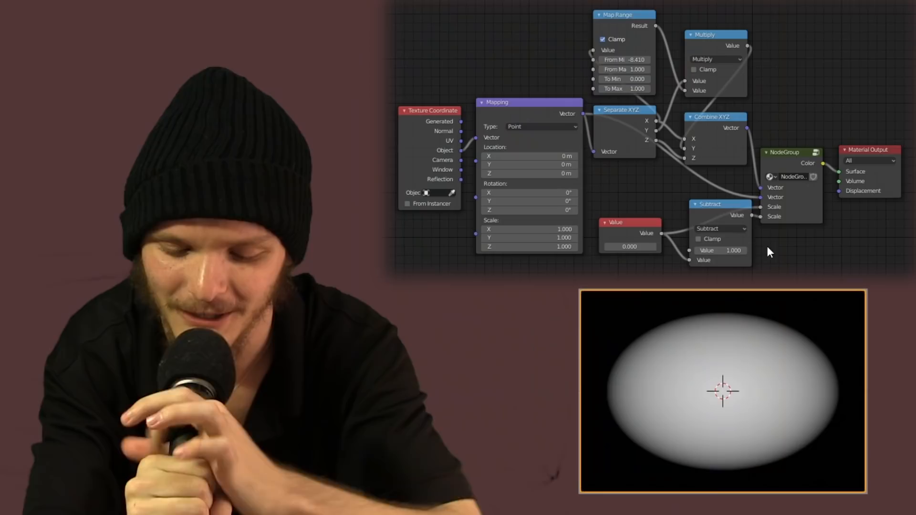
# Set a coordinate-mapping value to 1.890 to reshape the soft white ellipse
pyautogui.write('1.890')
pyautogui.write('gra')
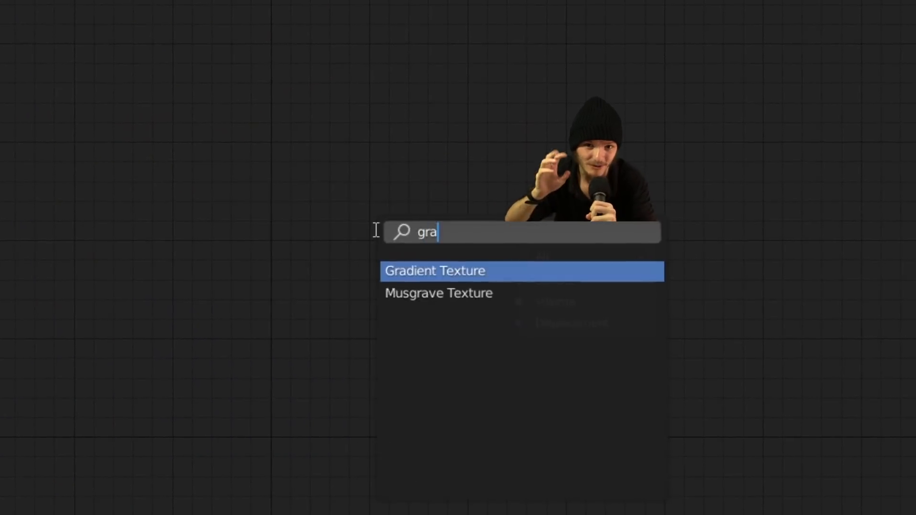
# Add a Gradient Texture node from the 'gra' search into the empty shader tree
pyautogui.click(434, 270)
pyautogui.write('math')
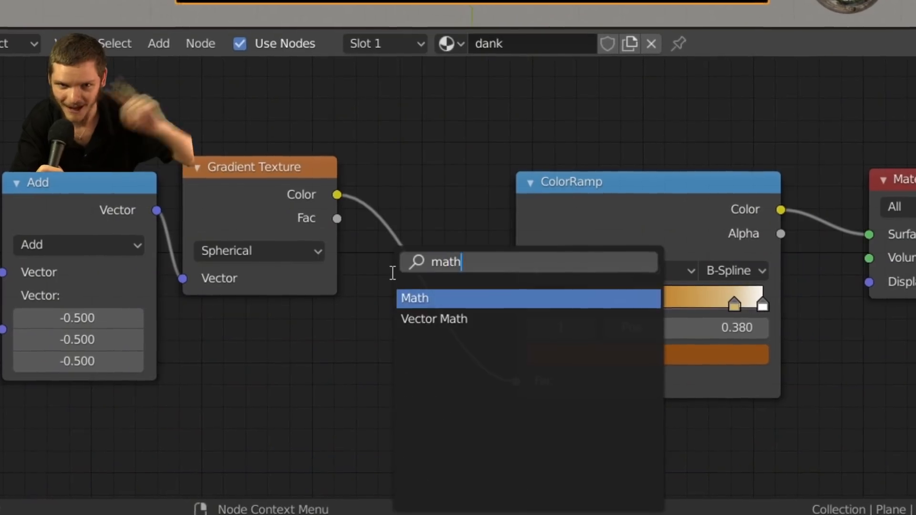
# Insert a Multiply math node at 0.5 between the Gradient Texture and ColorRamp
pyautogui.click(415, 297)
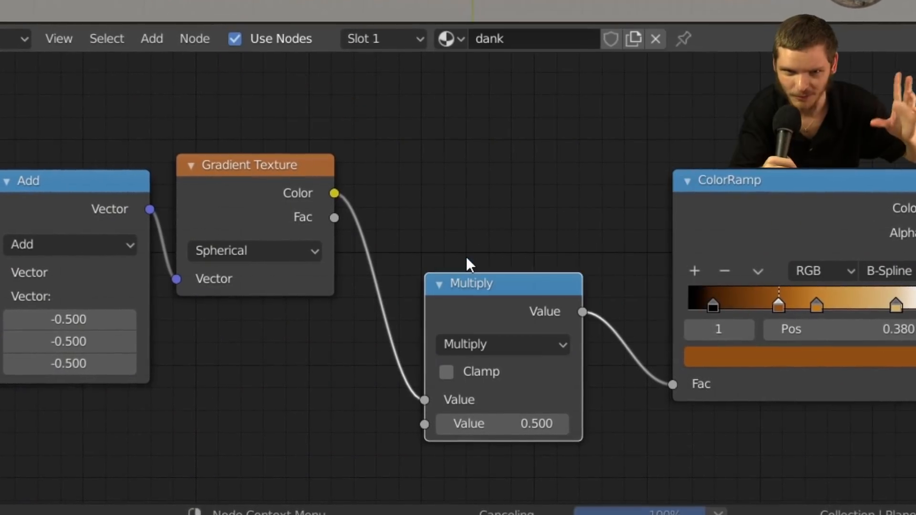